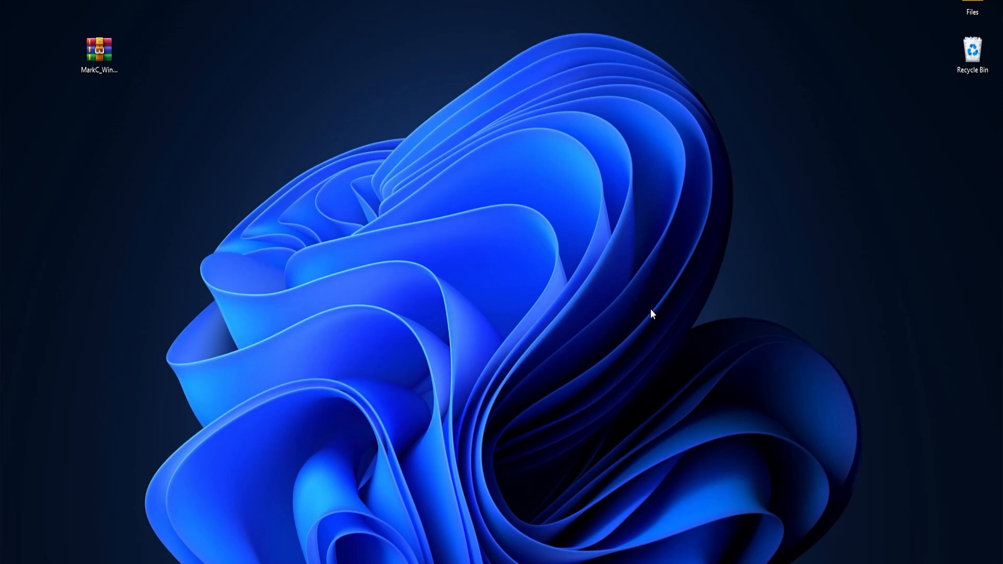
{"action": "mouse_move", "coordinate": [701, 288]}
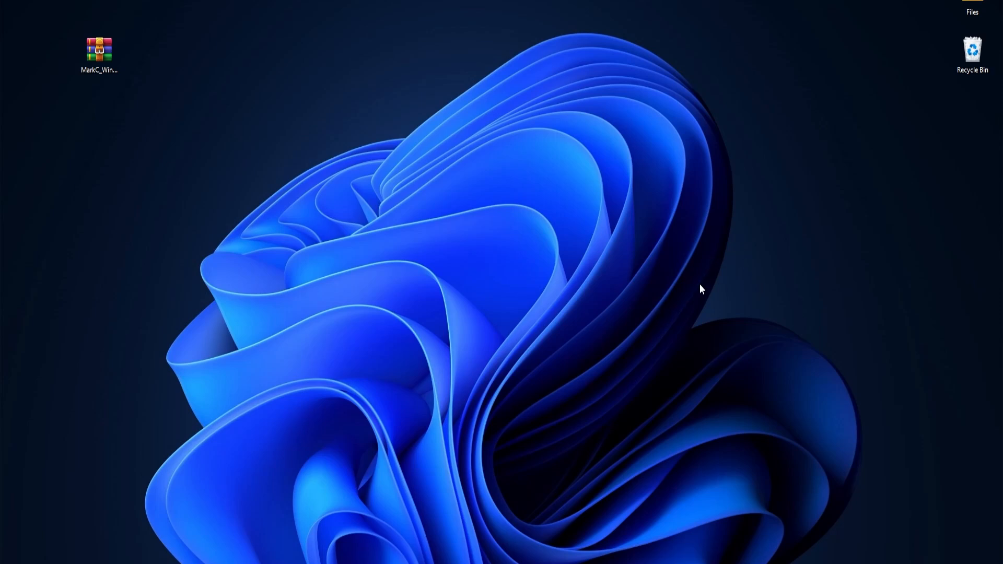
{"action": "mouse_move", "coordinate": [665, 310]}
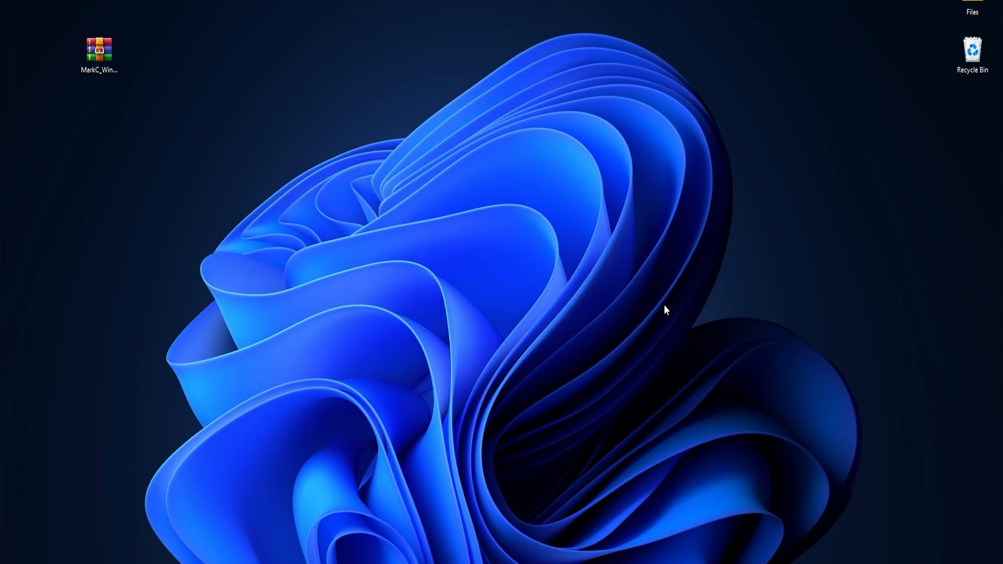
{"action": "mouse_move", "coordinate": [704, 270]}
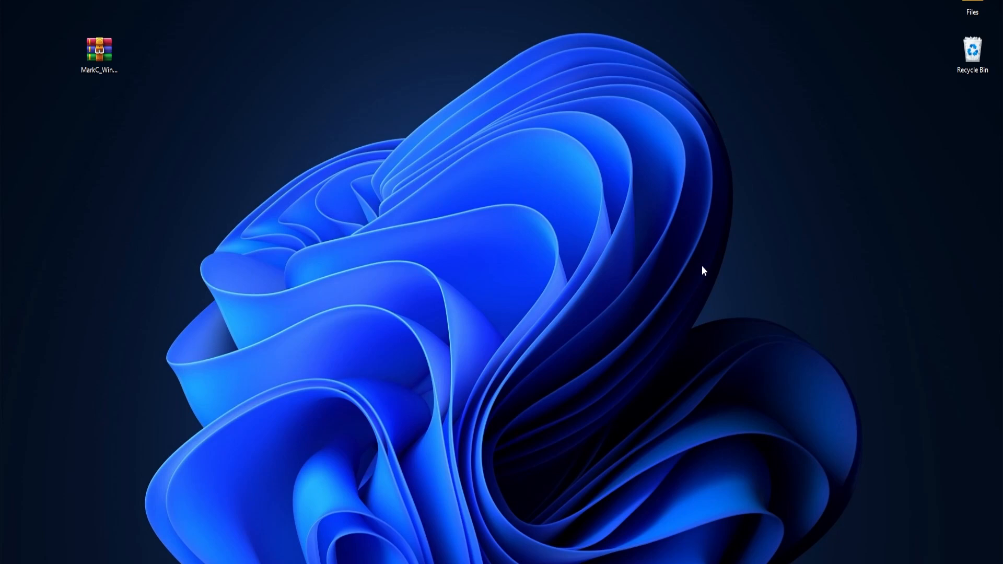
{"action": "mouse_move", "coordinate": [710, 294]}
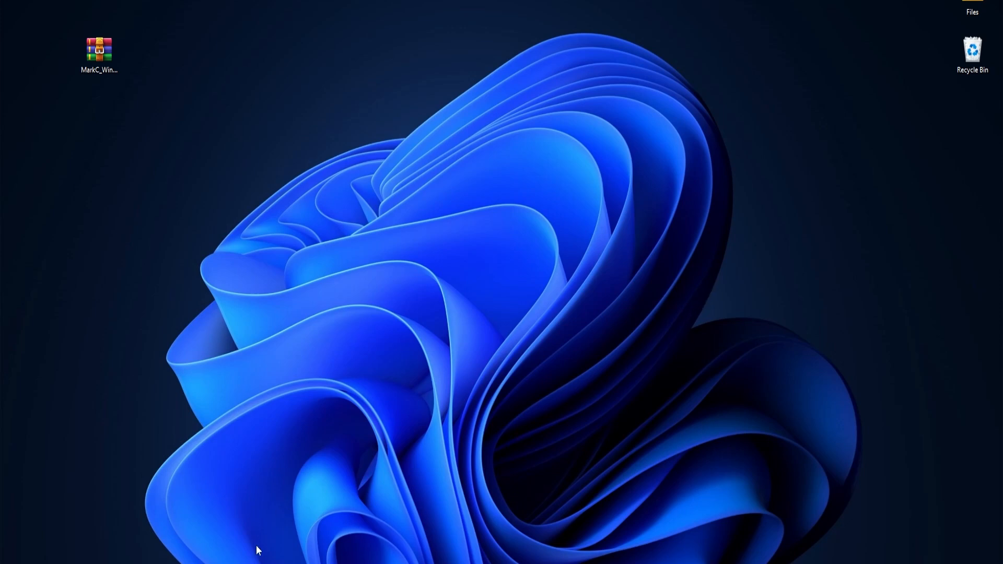
{"action": "mouse_move", "coordinate": [325, 430]}
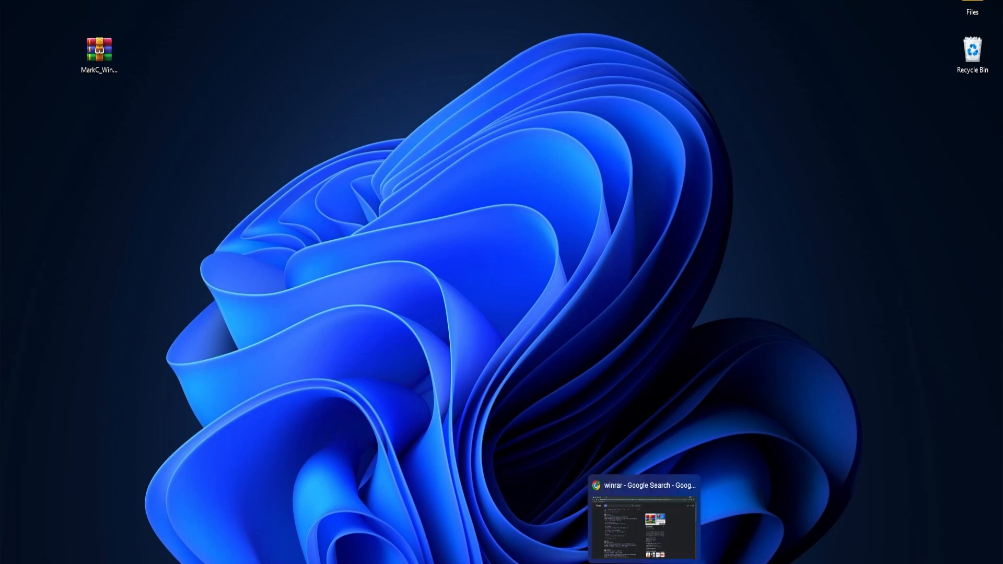
Download the WinRAR 6.21 English 64-bit installer from win-rar.com in Chrome.
{"action": "left_click", "coordinate": [643, 515]}
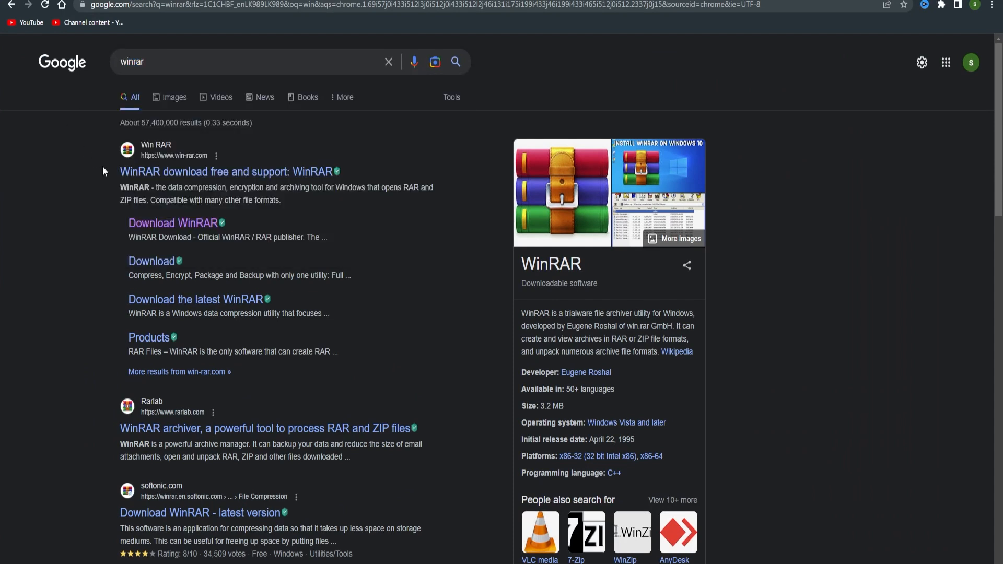
{"action": "mouse_move", "coordinate": [179, 222]}
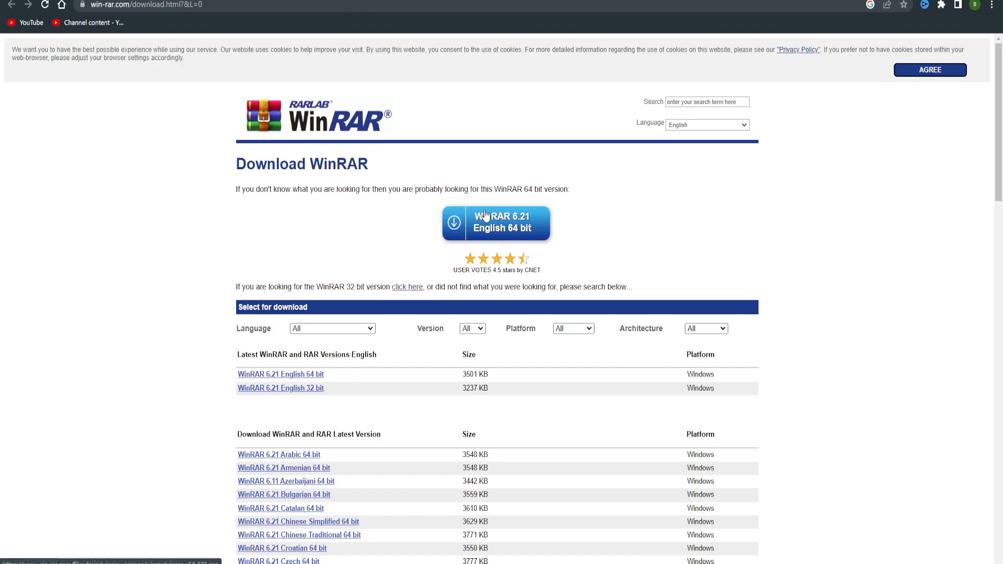
{"action": "left_click", "coordinate": [496, 223]}
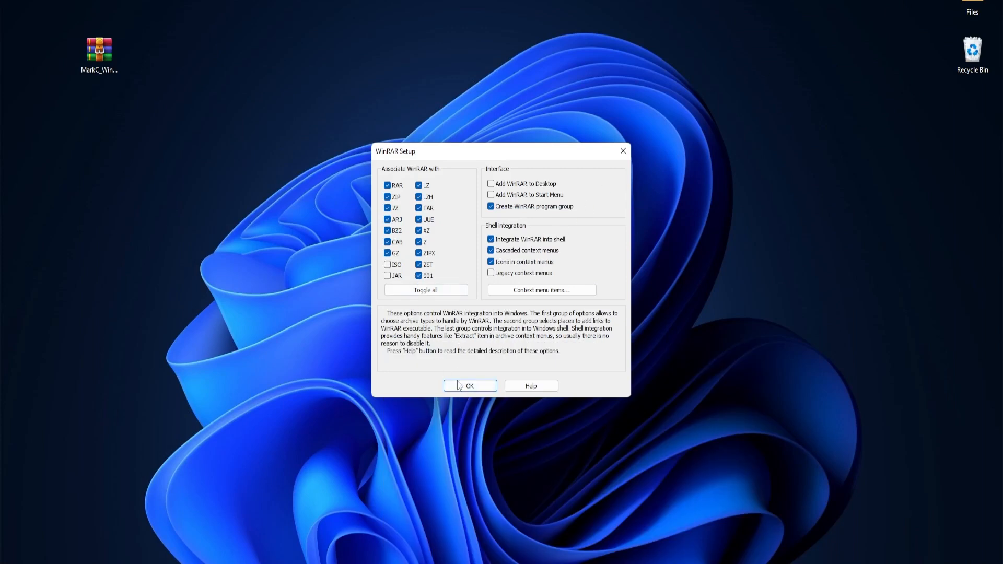
Accept the default file associations and complete the WinRAR Setup.
{"action": "left_click", "coordinate": [470, 385]}
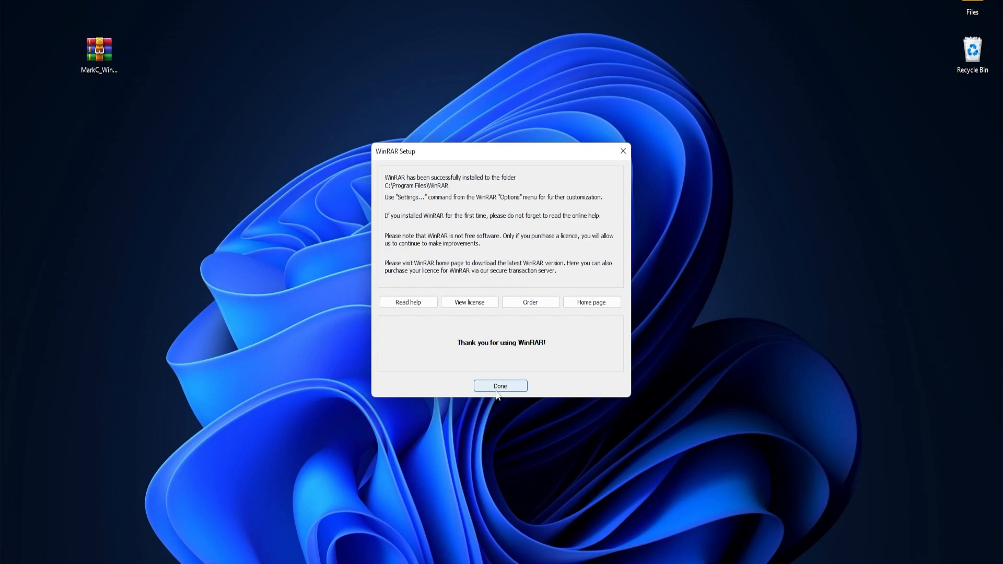
{"action": "left_click", "coordinate": [499, 386]}
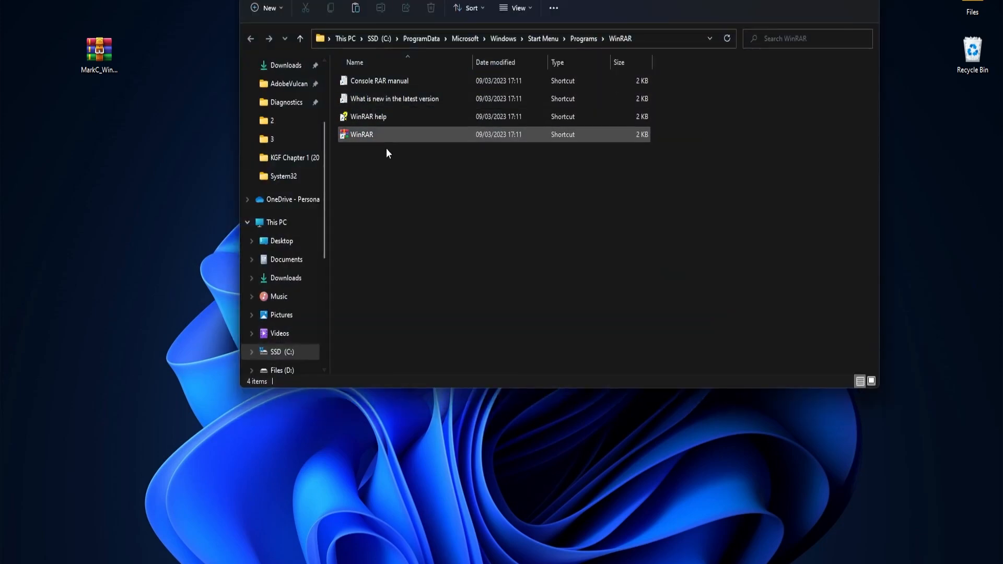
Launch WinRAR and open MarkC_Windows_10+8.x+7_MouseFix.zip from the Desktop.
{"action": "double_click", "coordinate": [362, 134]}
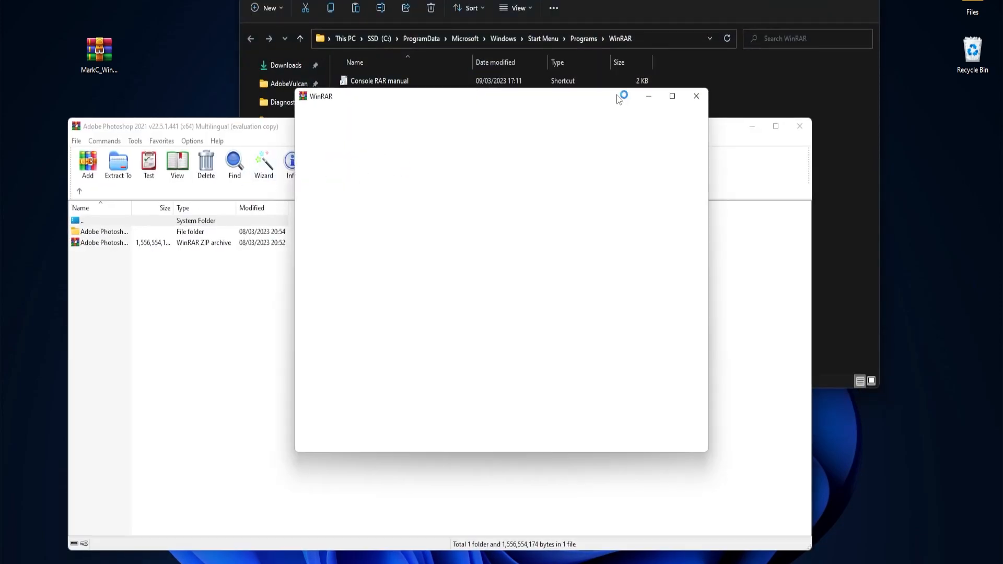
{"action": "left_click", "coordinate": [76, 140]}
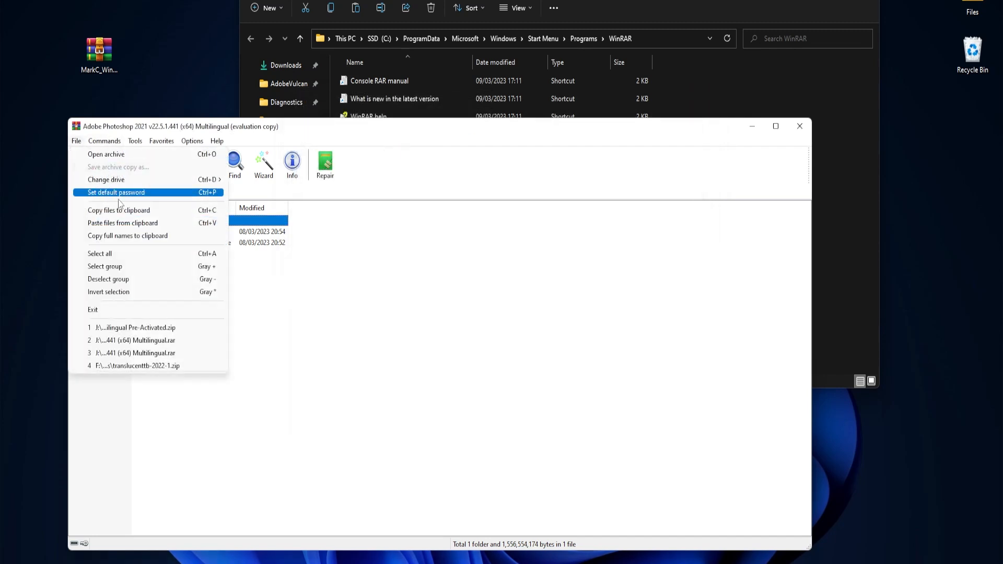
{"action": "left_click", "coordinate": [105, 154]}
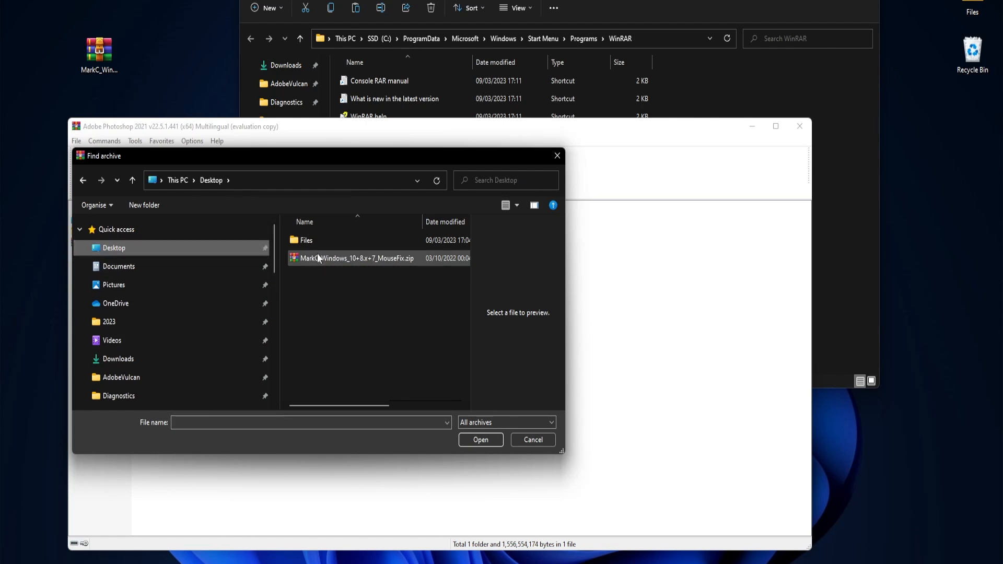
{"action": "double_click", "coordinate": [355, 258]}
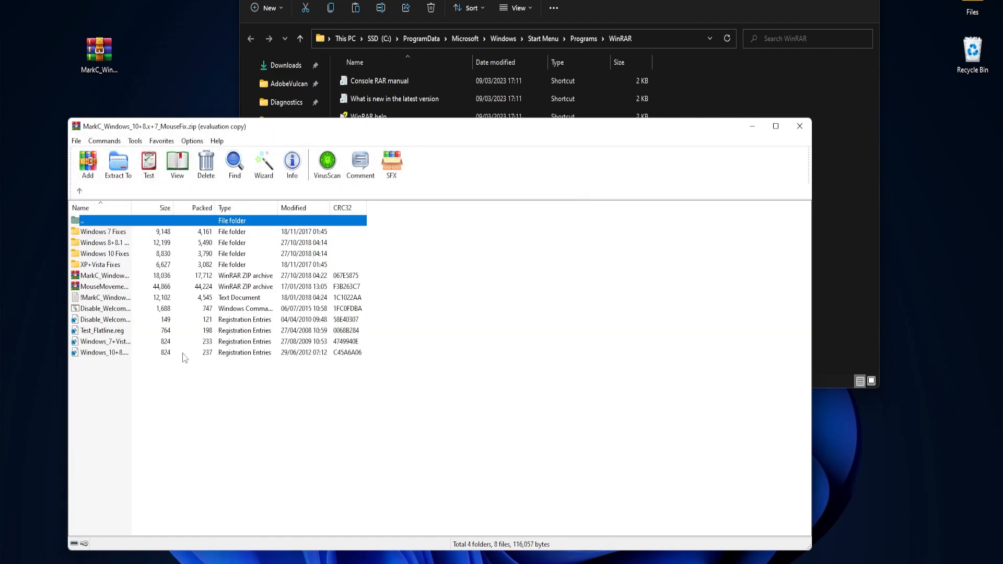
Repair MarkC_Windows_10+8.x+7_MouseFix.zip as a ZIP into Desktop, then close the report.
{"action": "left_click", "coordinate": [104, 140]}
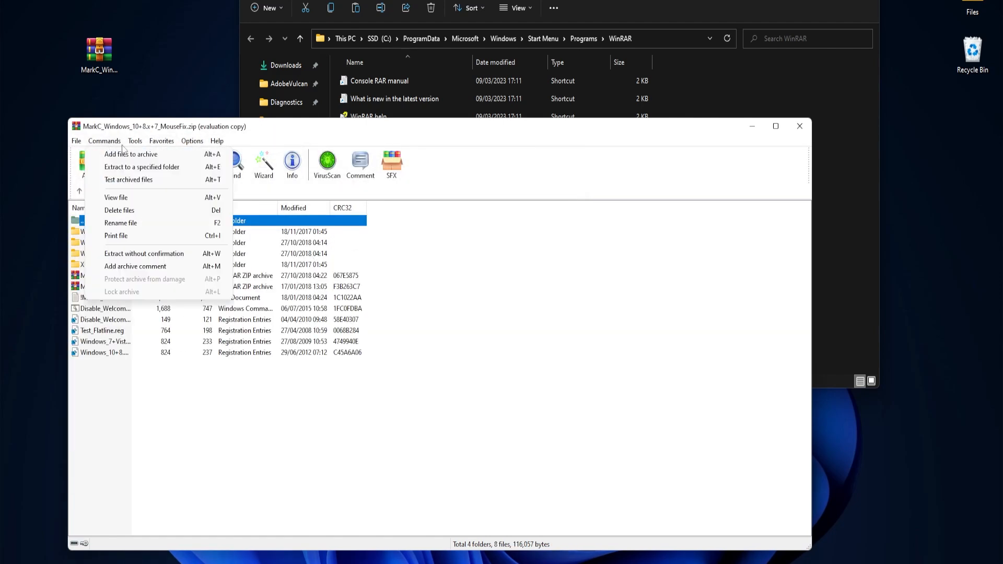
{"action": "left_click", "coordinate": [134, 141]}
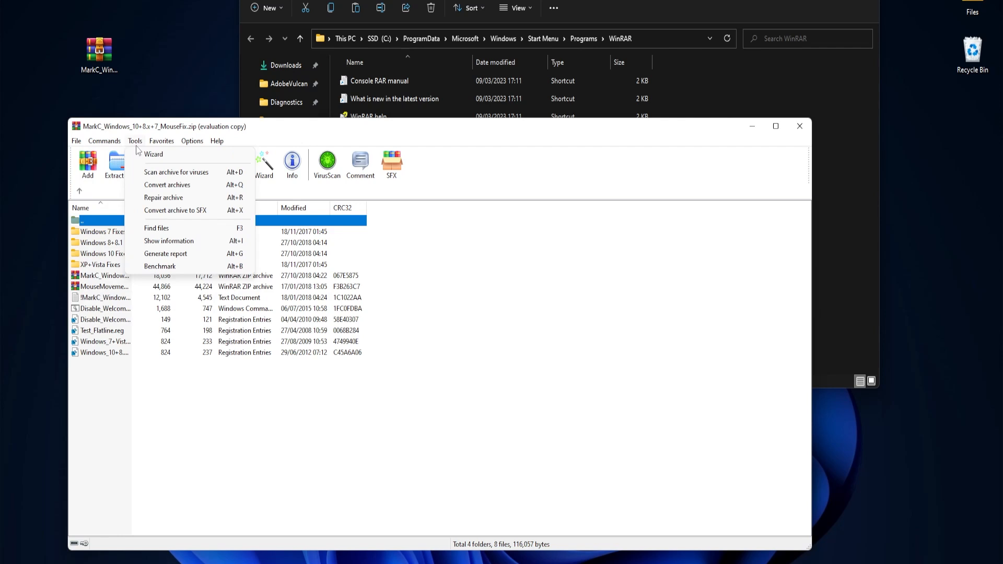
{"action": "left_click", "coordinate": [163, 197]}
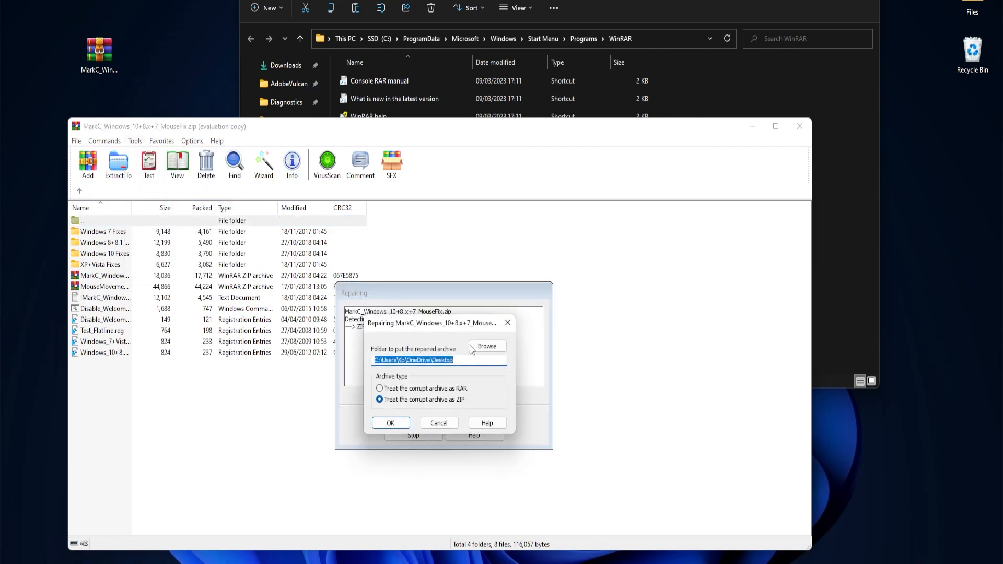
{"action": "left_click", "coordinate": [486, 346]}
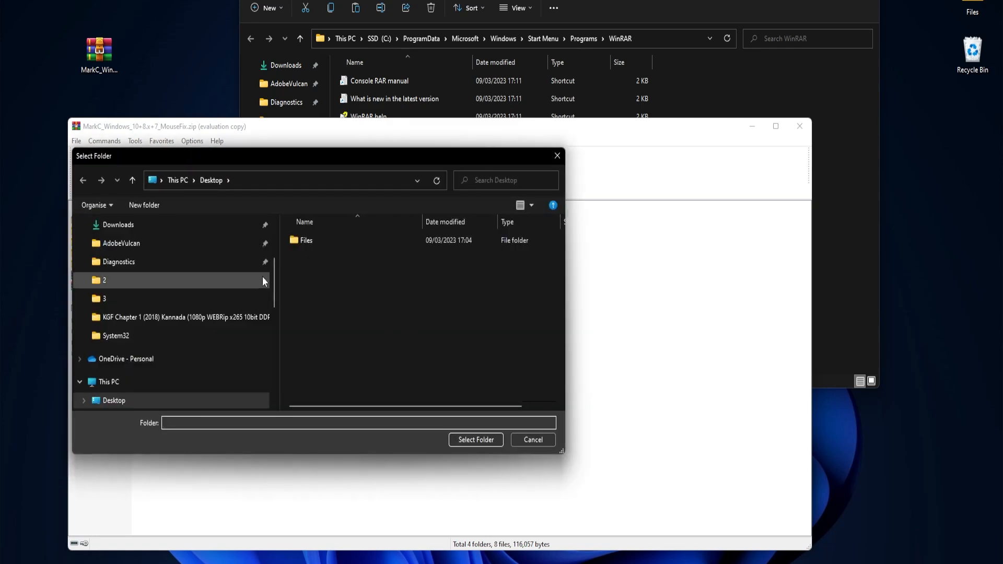
{"action": "left_click", "coordinate": [476, 439]}
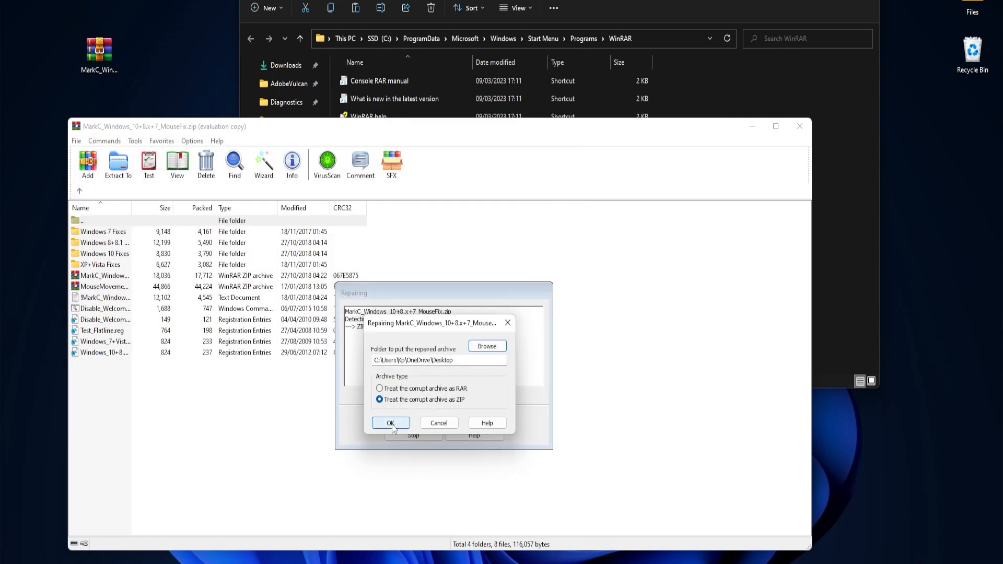
{"action": "left_click", "coordinate": [390, 423]}
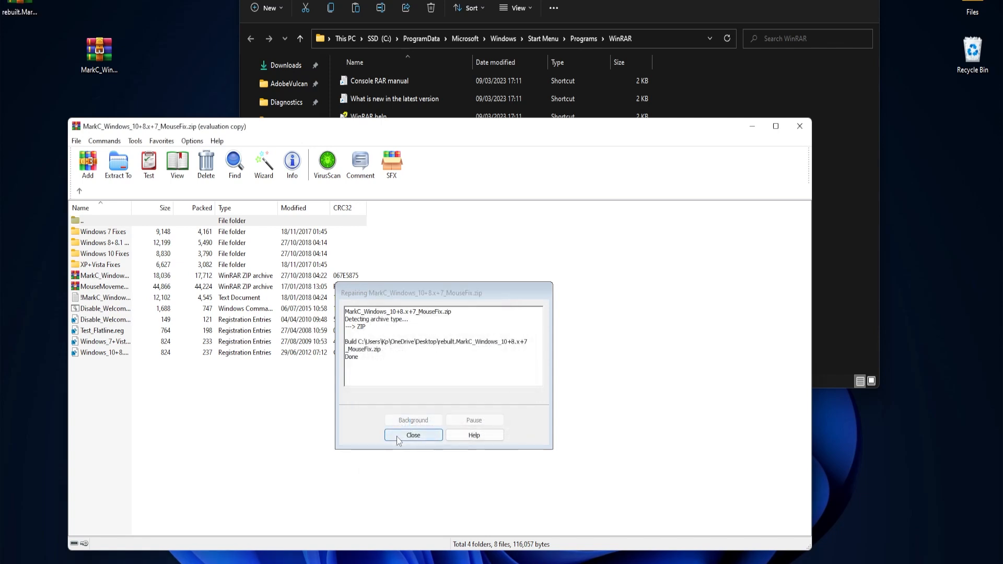
{"action": "left_click", "coordinate": [413, 435]}
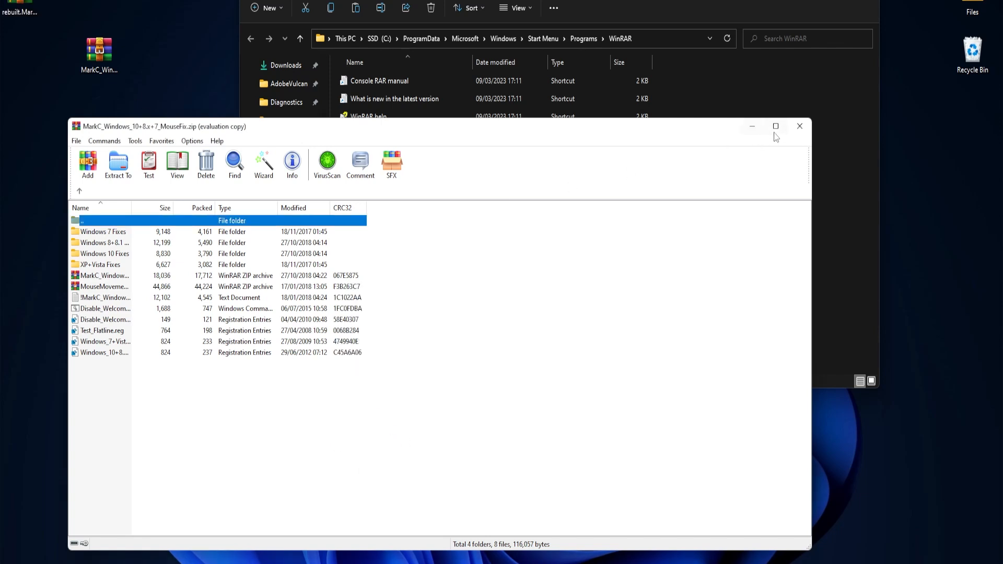
Open rebuilt.MarkC_Windows_10+8.x+7_MouseFix.zip from the desktop, check its contents, and close it.
{"action": "left_click", "coordinate": [799, 126]}
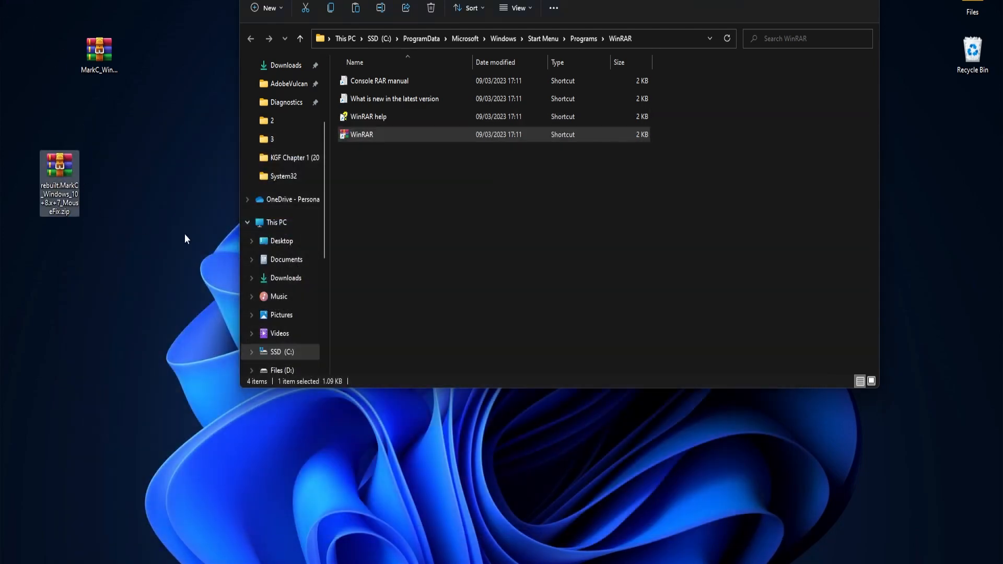
{"action": "double_click", "coordinate": [58, 183]}
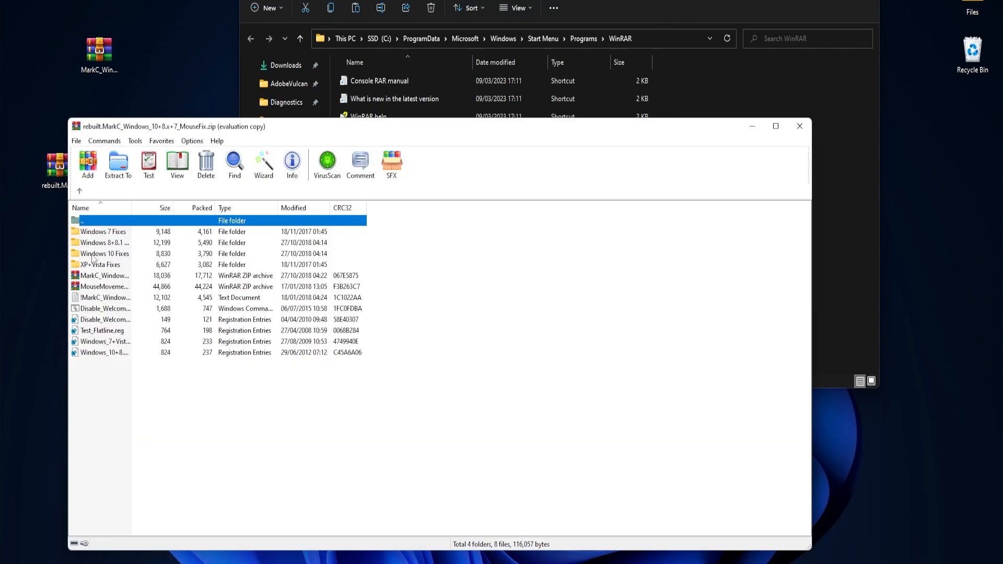
{"action": "mouse_move", "coordinate": [799, 126]}
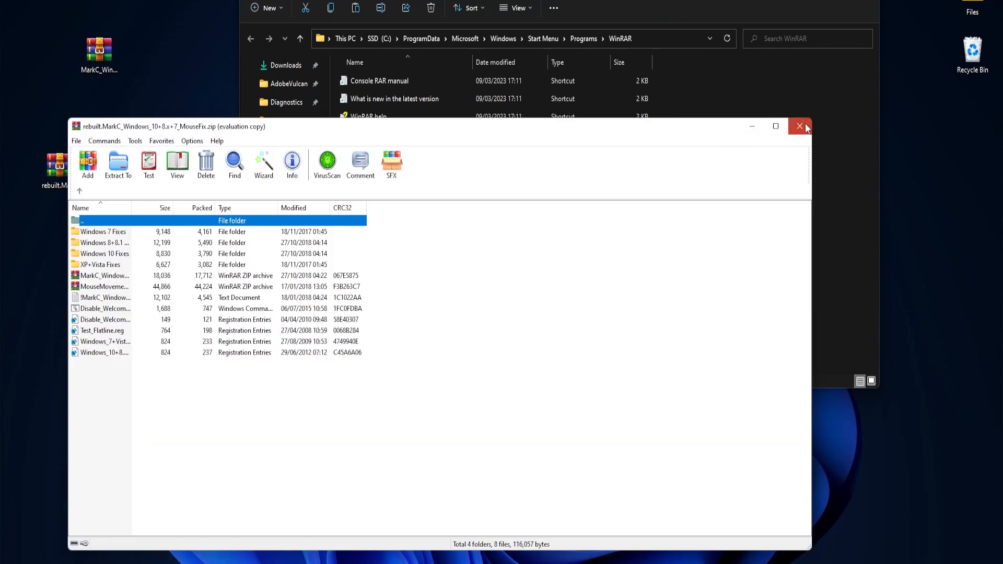
{"action": "left_click", "coordinate": [799, 126]}
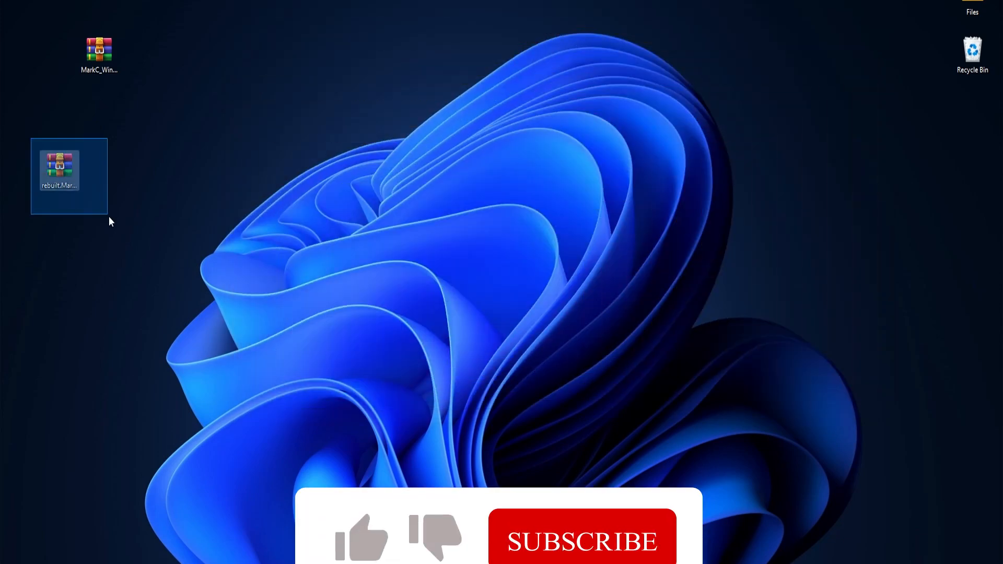
{"action": "double_click", "coordinate": [58, 168]}
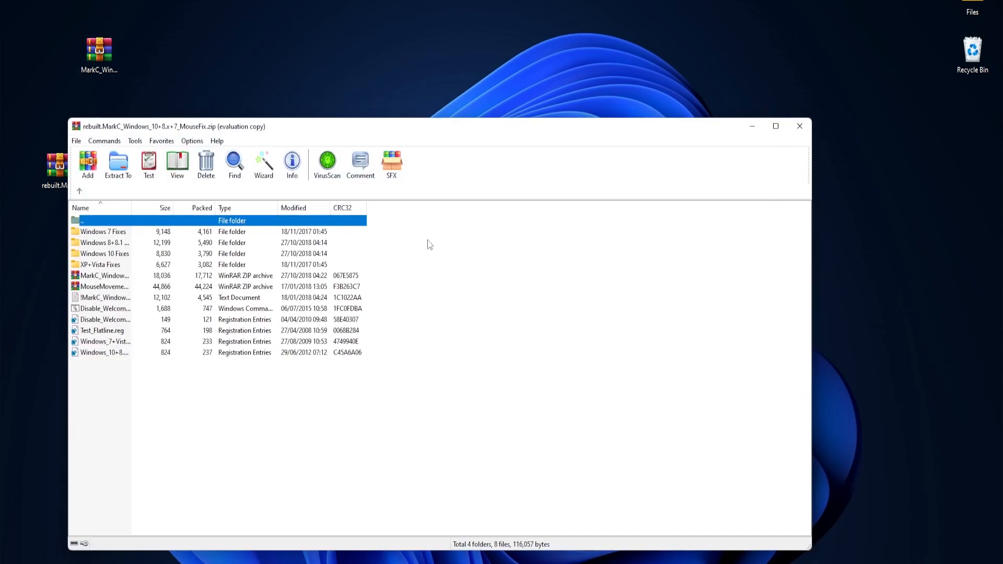
{"action": "mouse_move", "coordinate": [115, 394]}
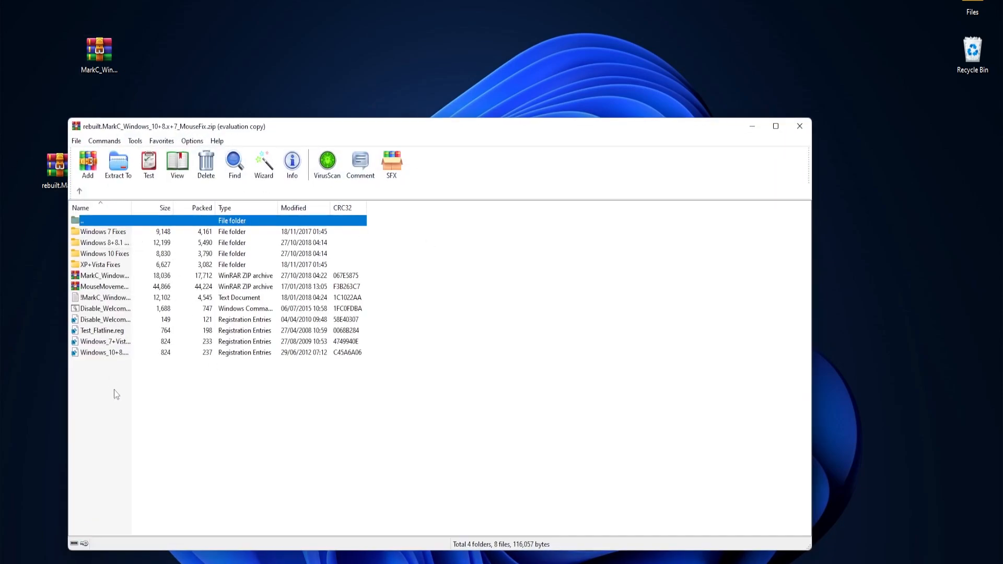
{"action": "key", "text": "ctrl+a"}
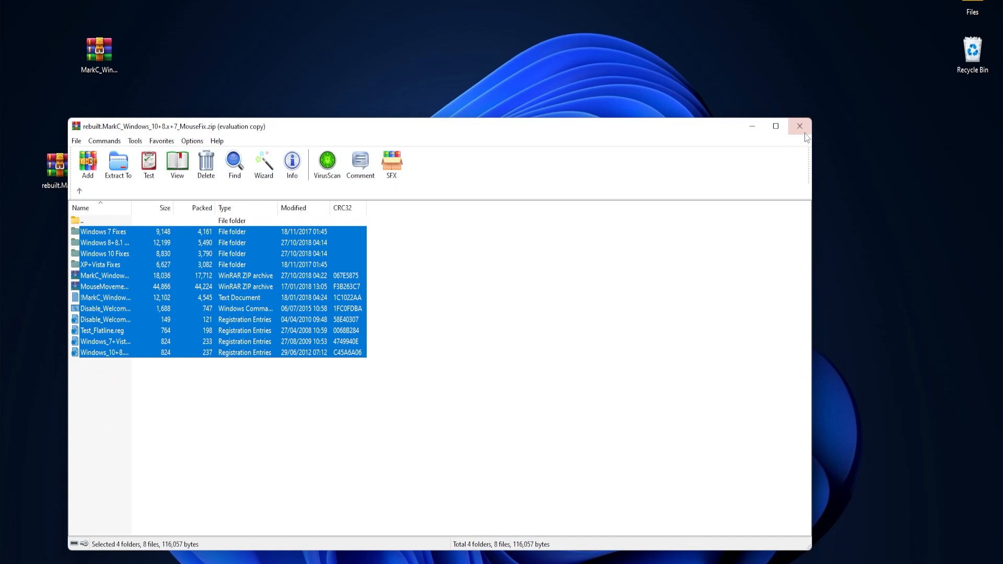
{"action": "right_click", "coordinate": [179, 173]}
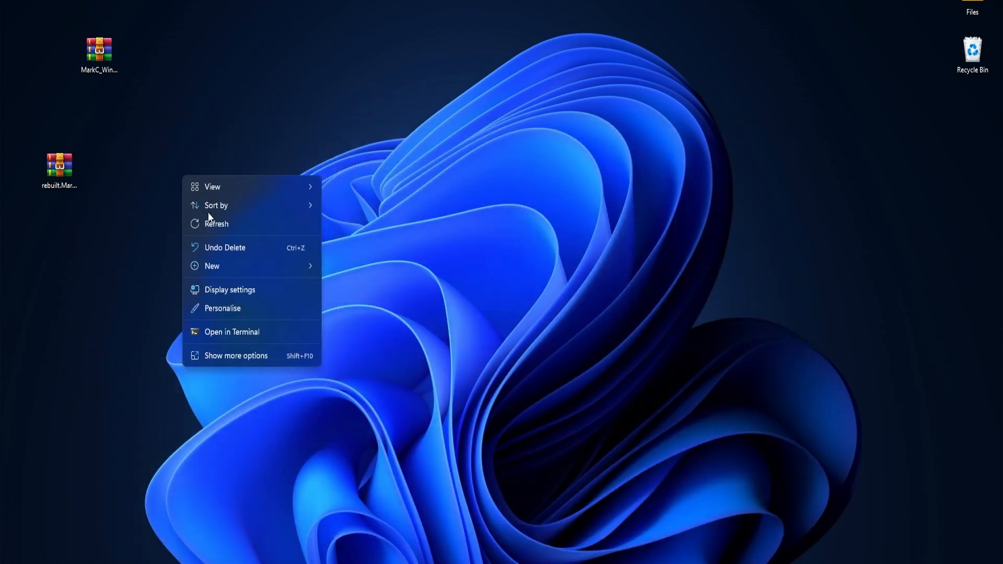